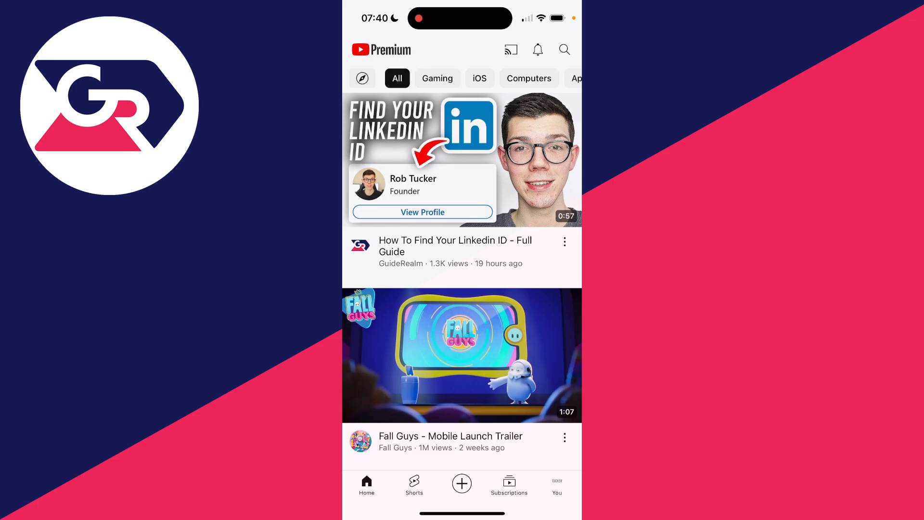
# Reach the Playback settings page from the You tab's settings gear
pyautogui.click(557, 483)
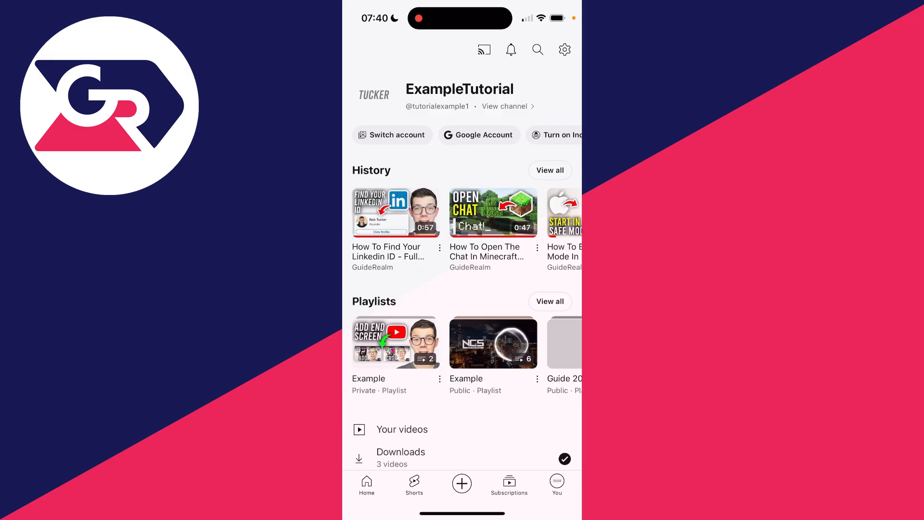
pyautogui.click(565, 49)
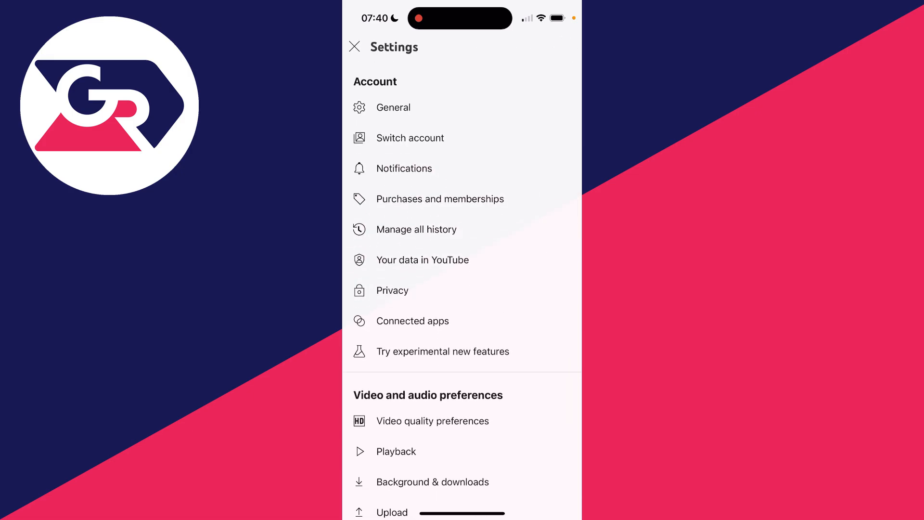
pyautogui.scroll(-3)
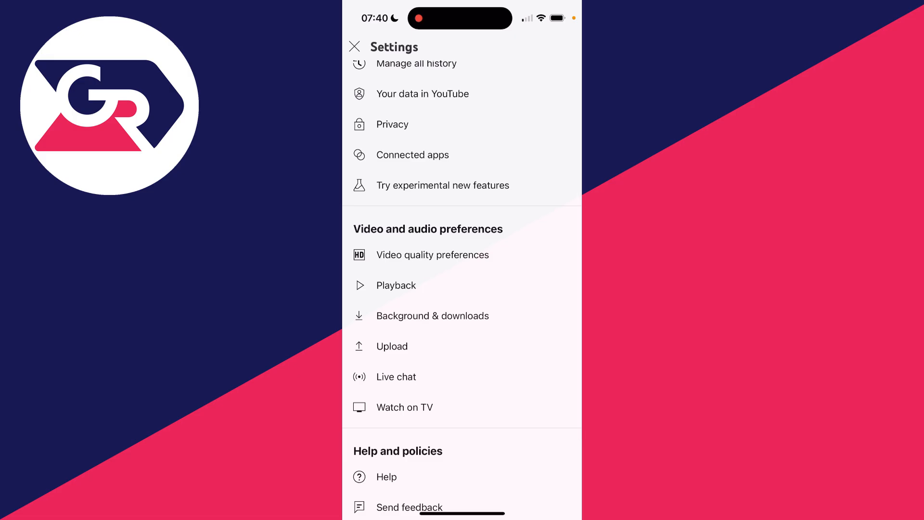
pyautogui.click(396, 285)
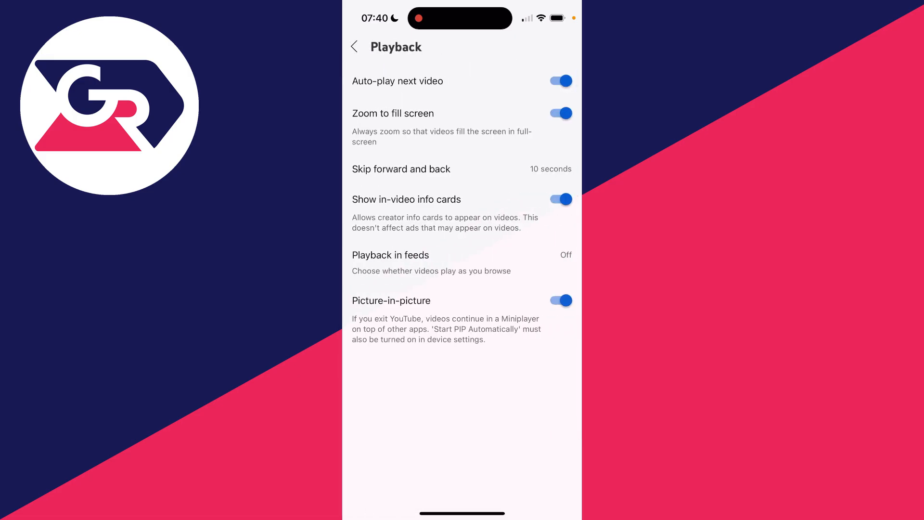
# Toggle Picture-in-picture off and back on so it ends up enabled
pyautogui.click(558, 300)
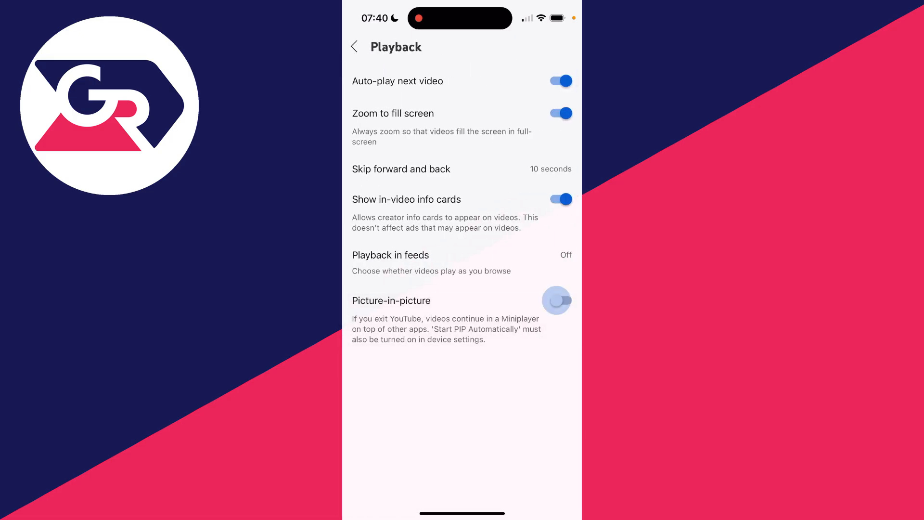
pyautogui.click(558, 300)
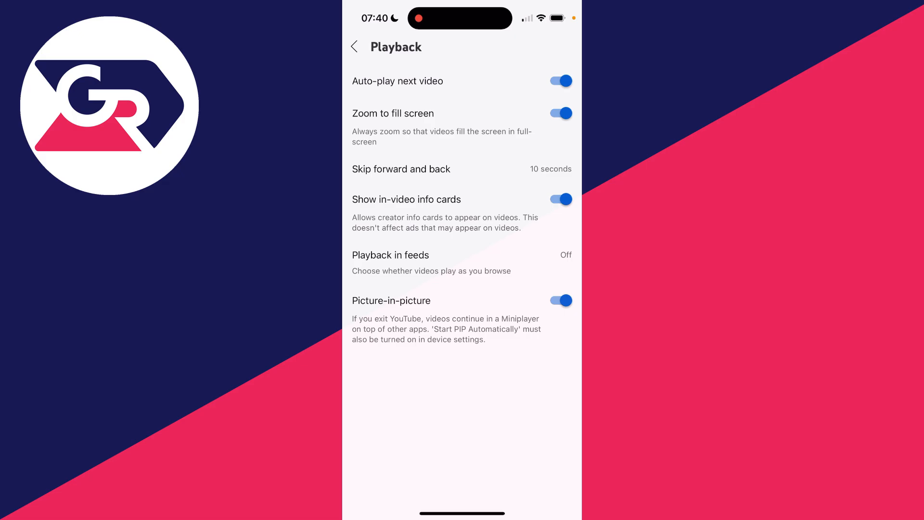
pyautogui.click(354, 47)
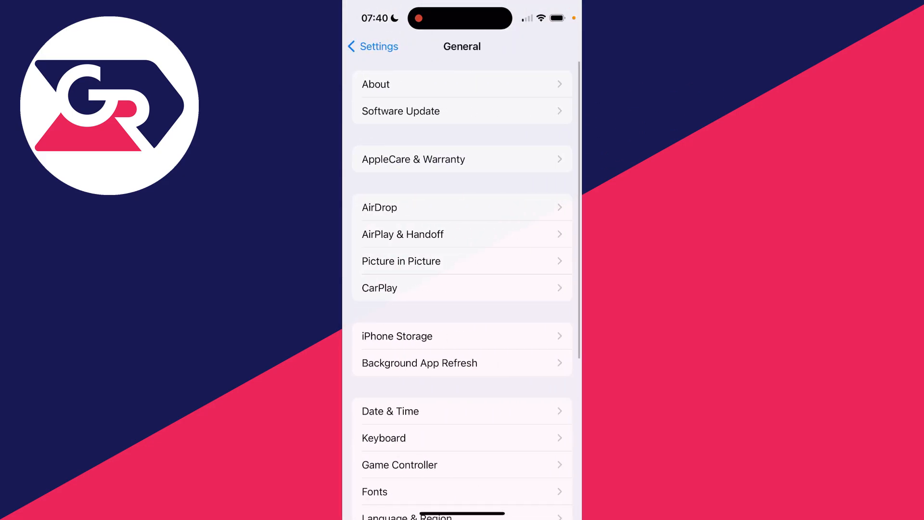
# View the General Picture in Picture settings with Start PiP Automatically on
pyautogui.click(400, 261)
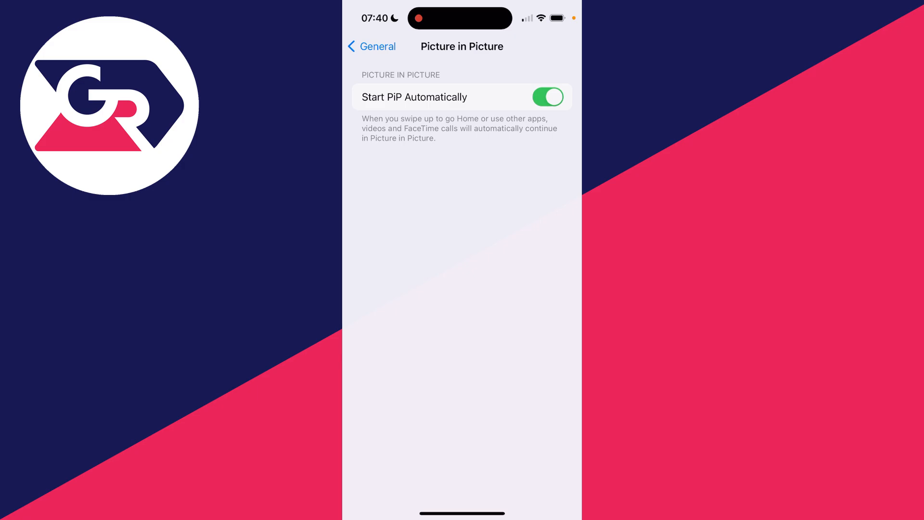
pyautogui.click(372, 46)
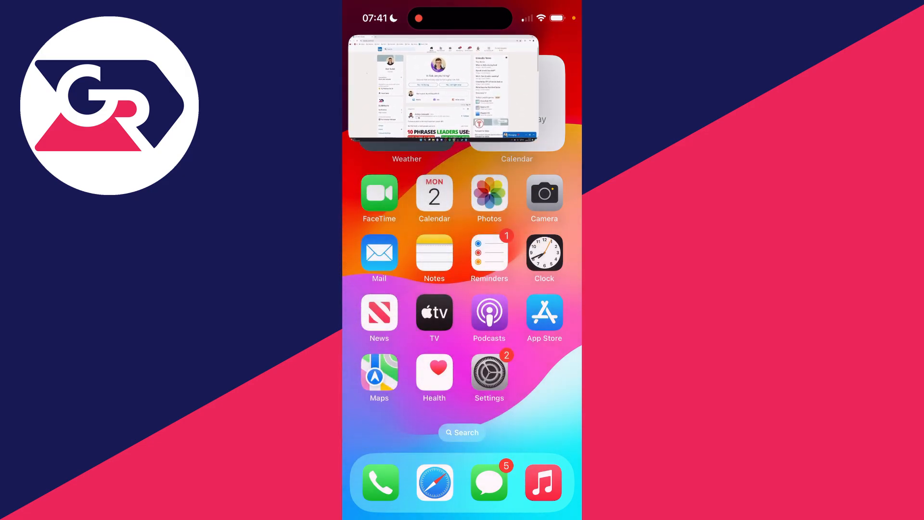
# Swipe to another Home Screen page while the PiP video keeps playing
pyautogui.hscroll(-3)
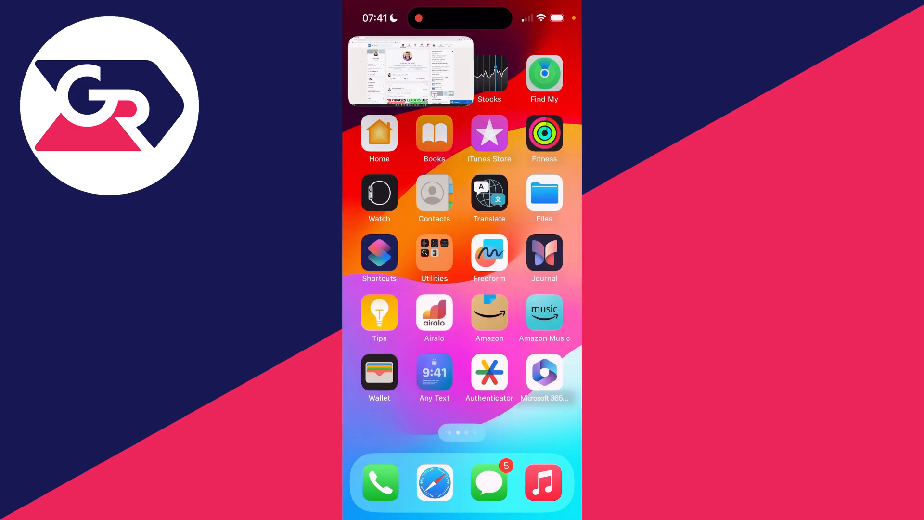